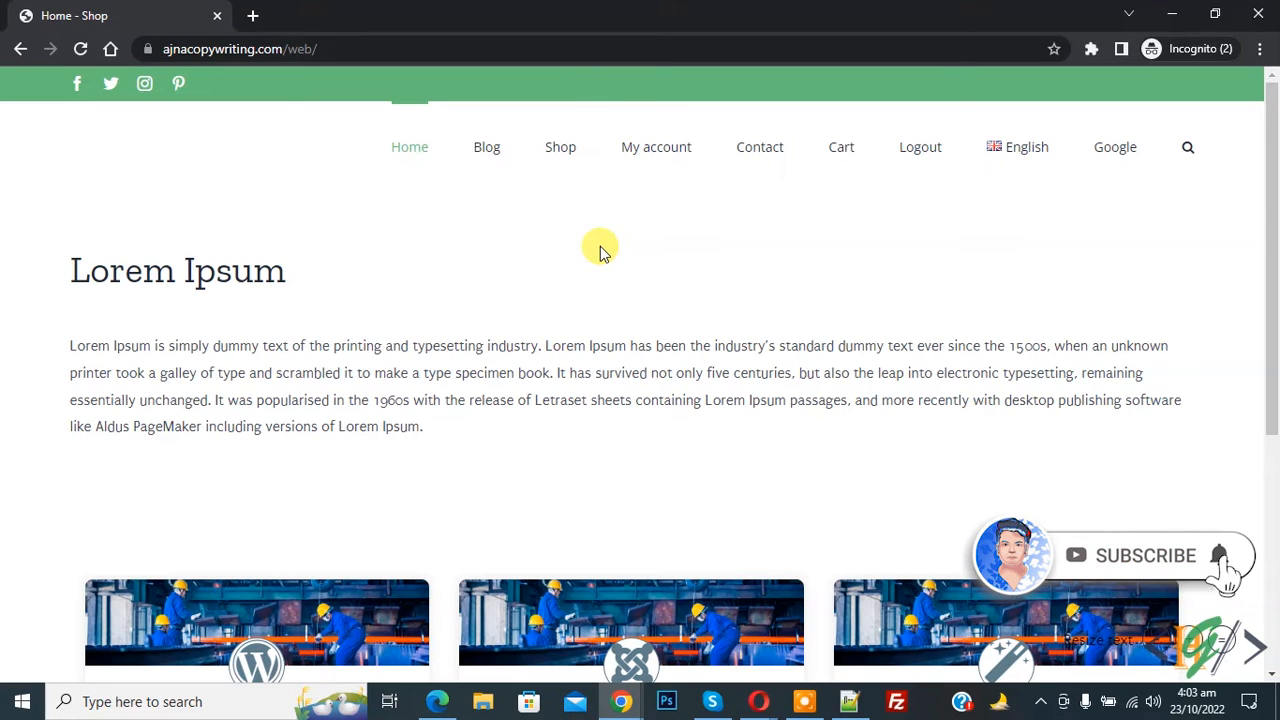
mouse_move(575, 212)
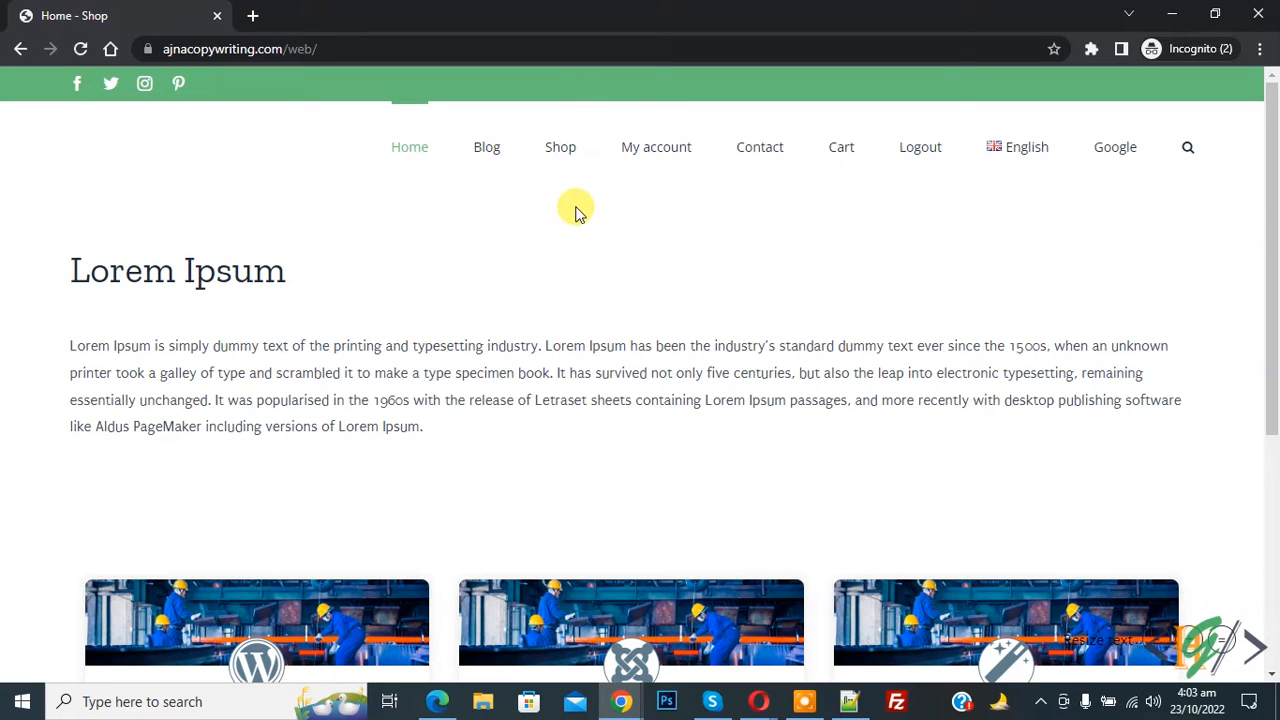
Step: Open DevTools on the shop page via the context menu's Inspect option
right_click(575, 210)
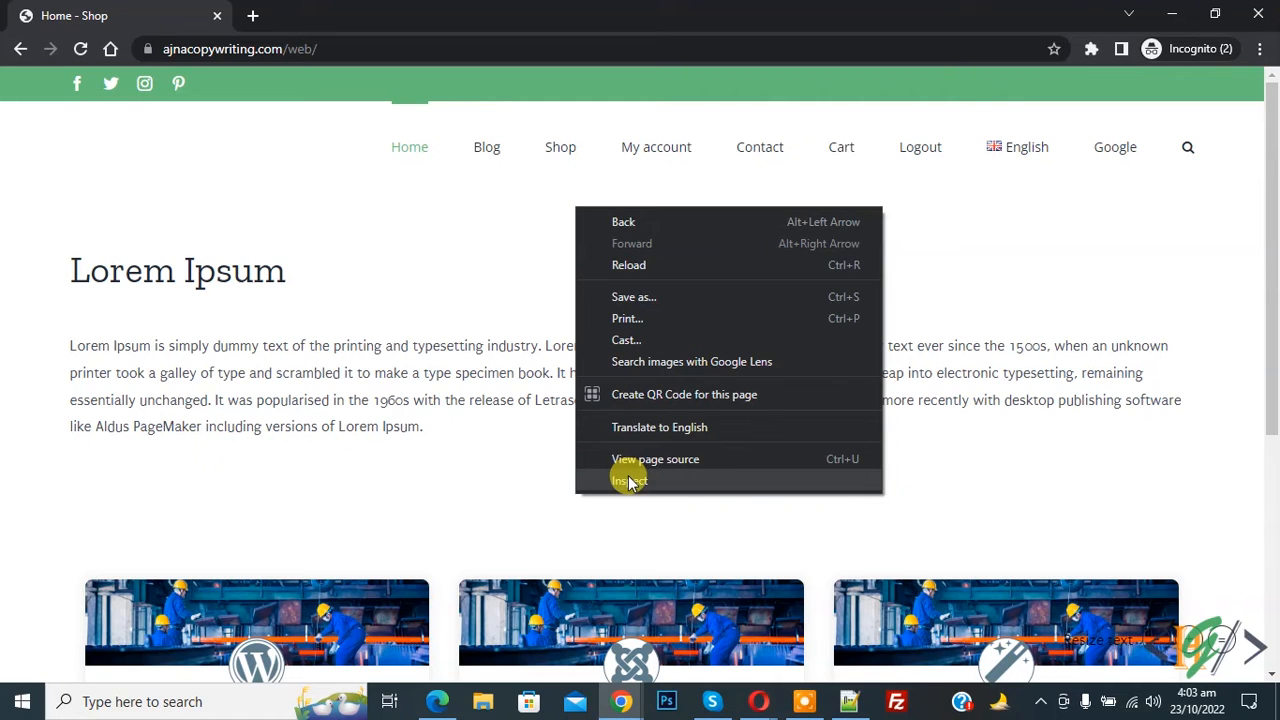
left_click(629, 480)
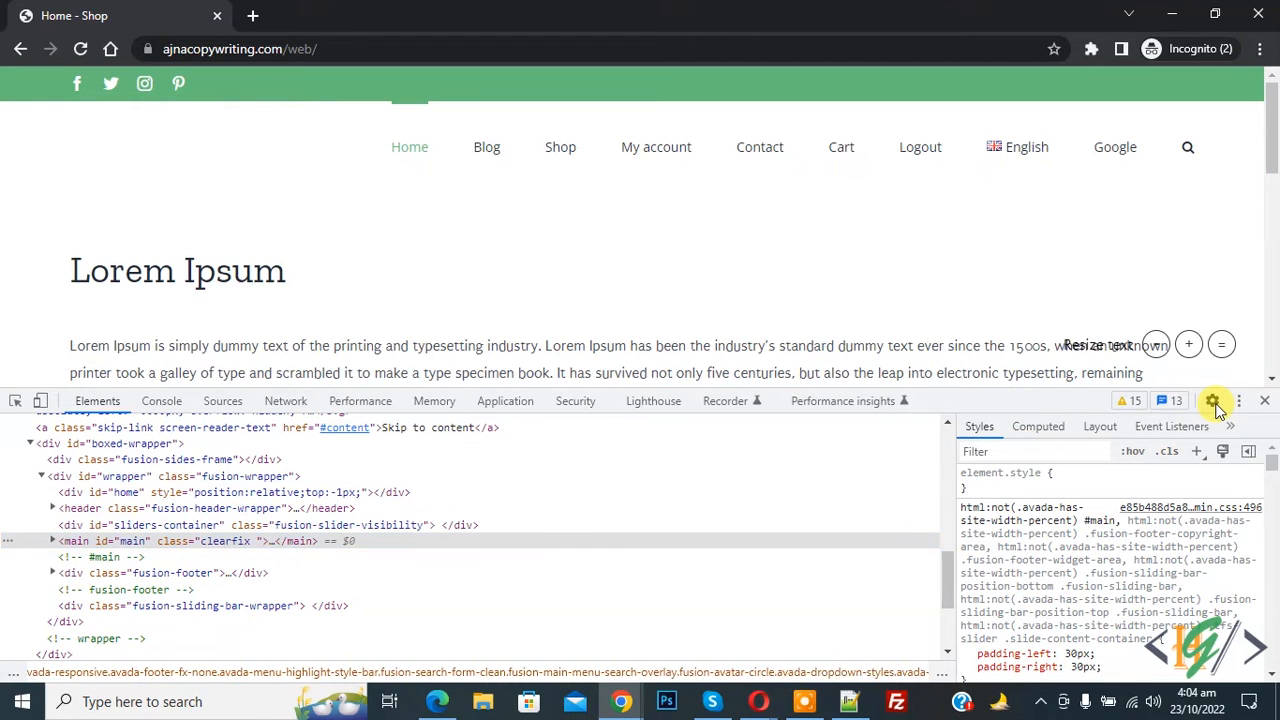
Step: Open DevTools Settings Preferences and scroll down to the Sources source-map options
left_click(1213, 401)
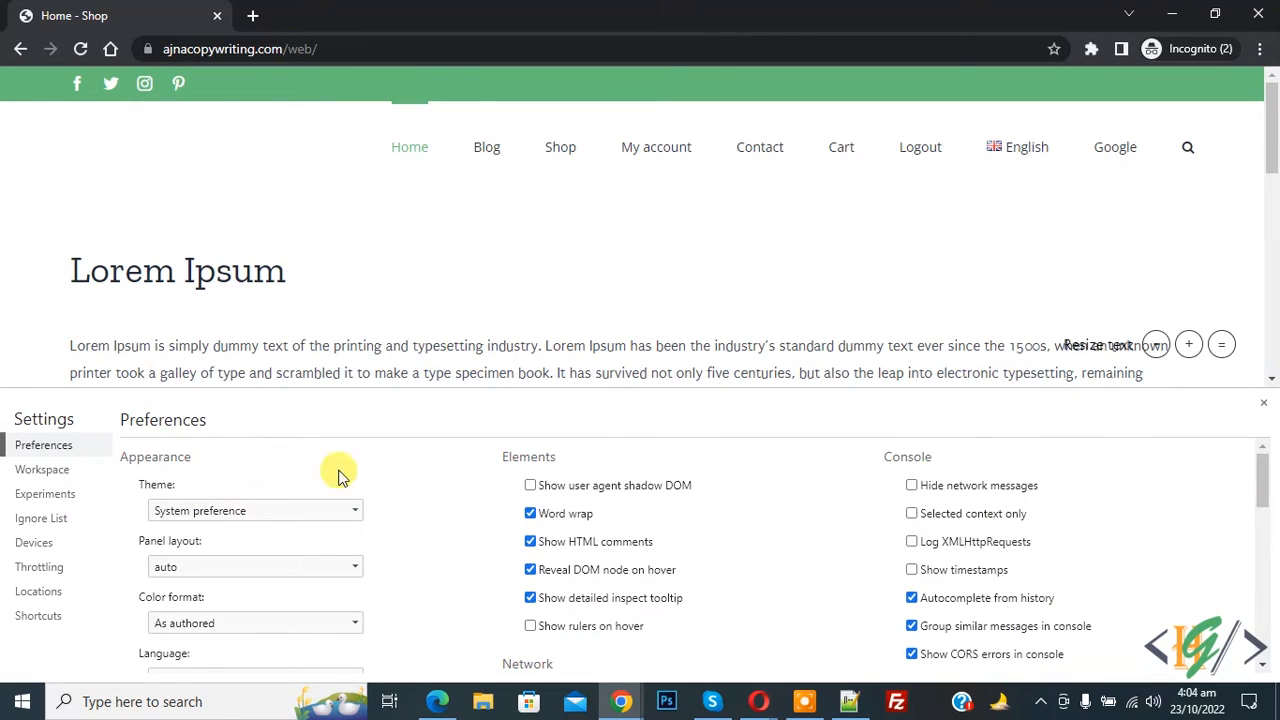
scroll("down", 3)
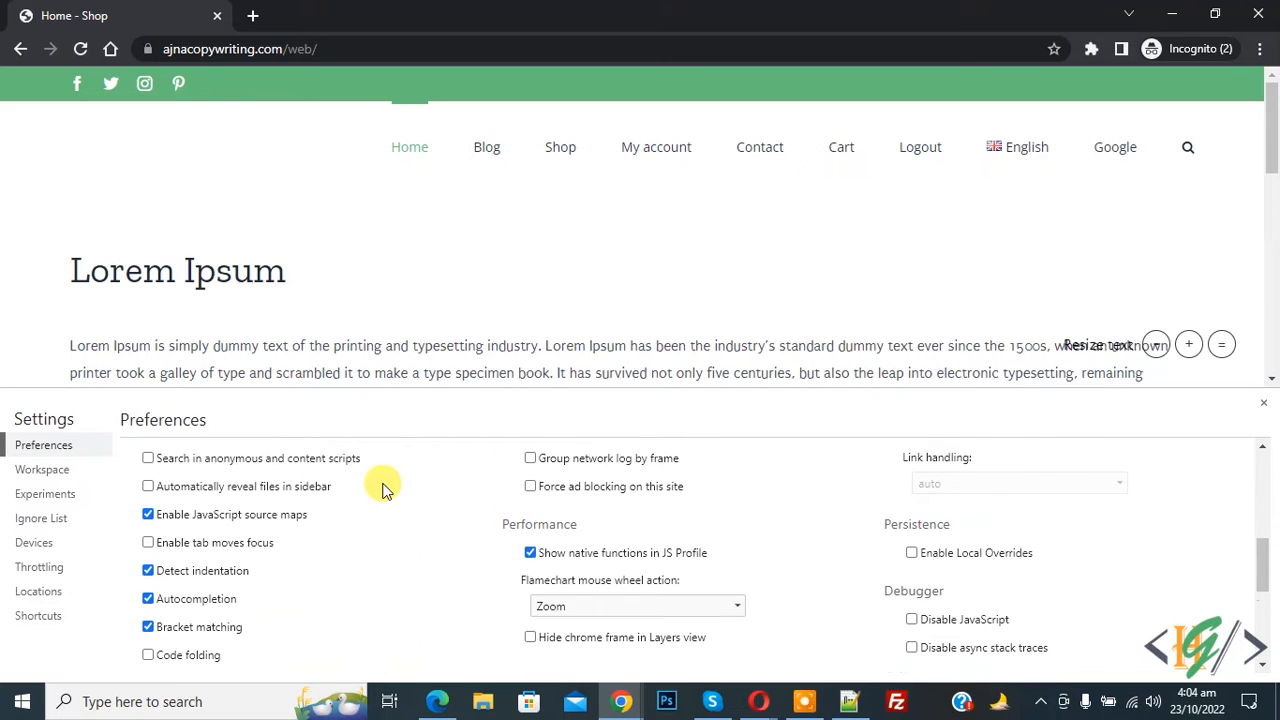
scroll("up", 3)
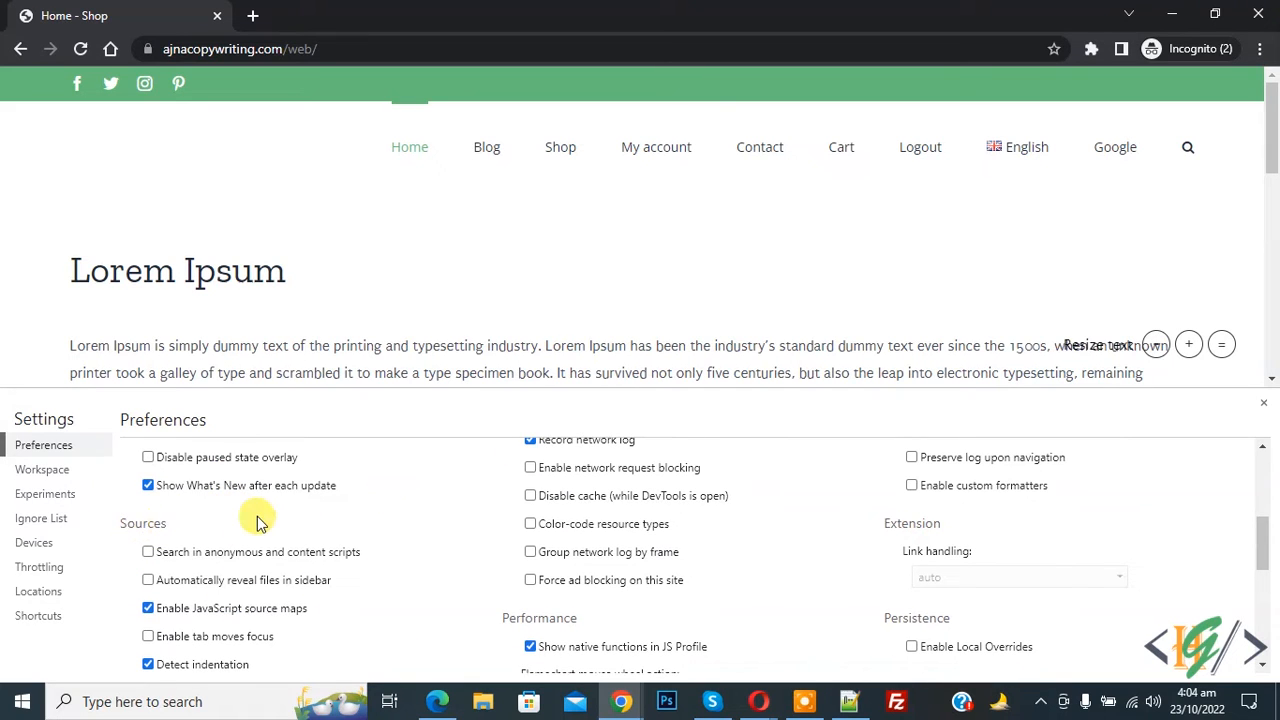
scroll("down", 3)
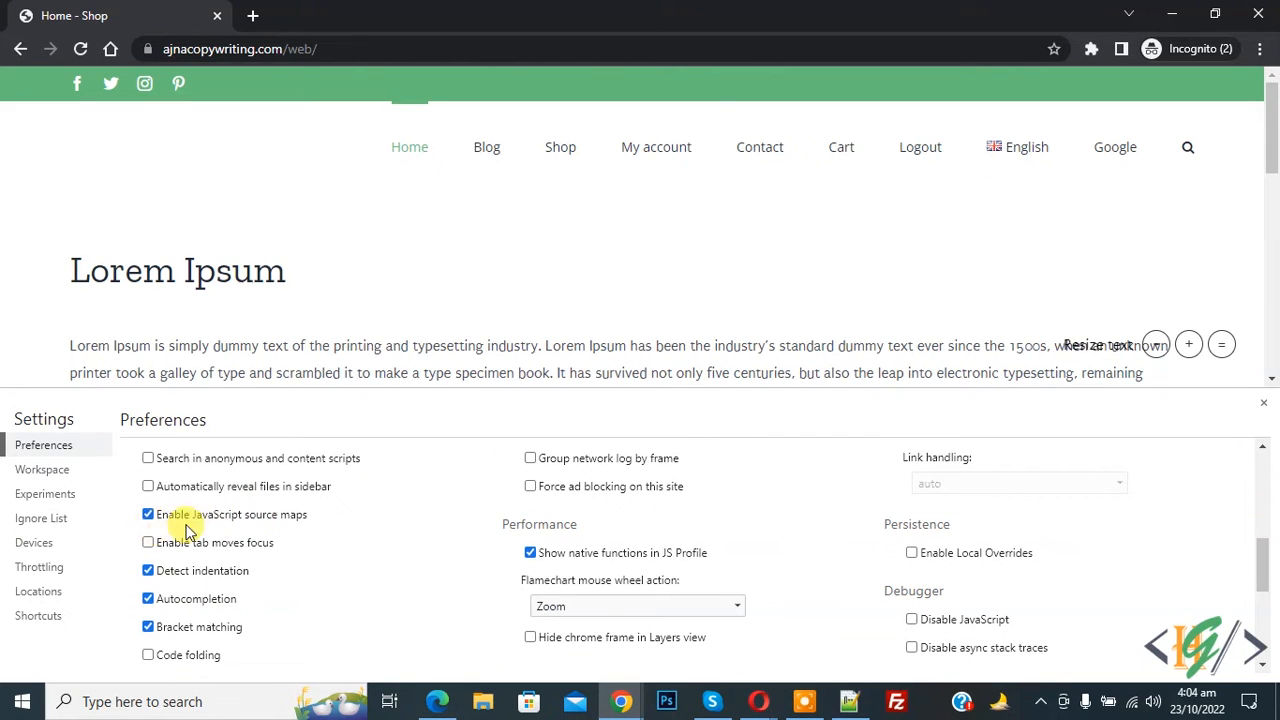
scroll("down", 3)
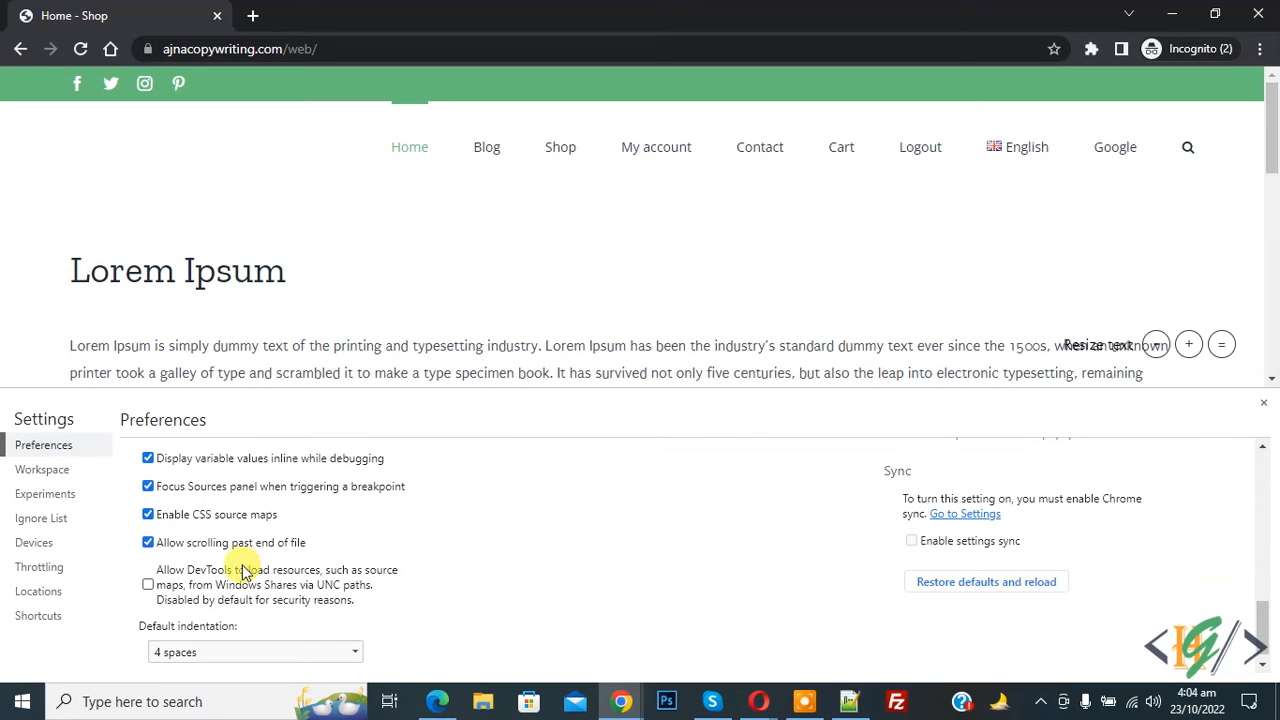
mouse_move(265, 520)
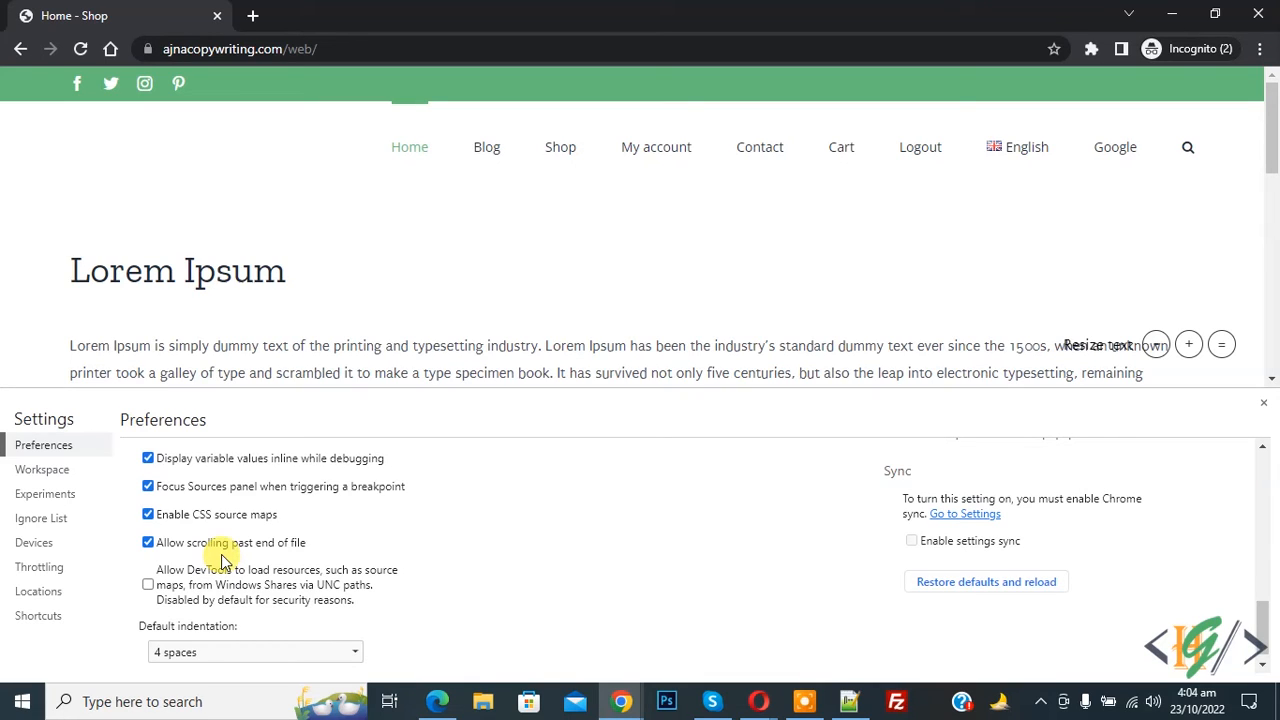
mouse_move(593, 500)
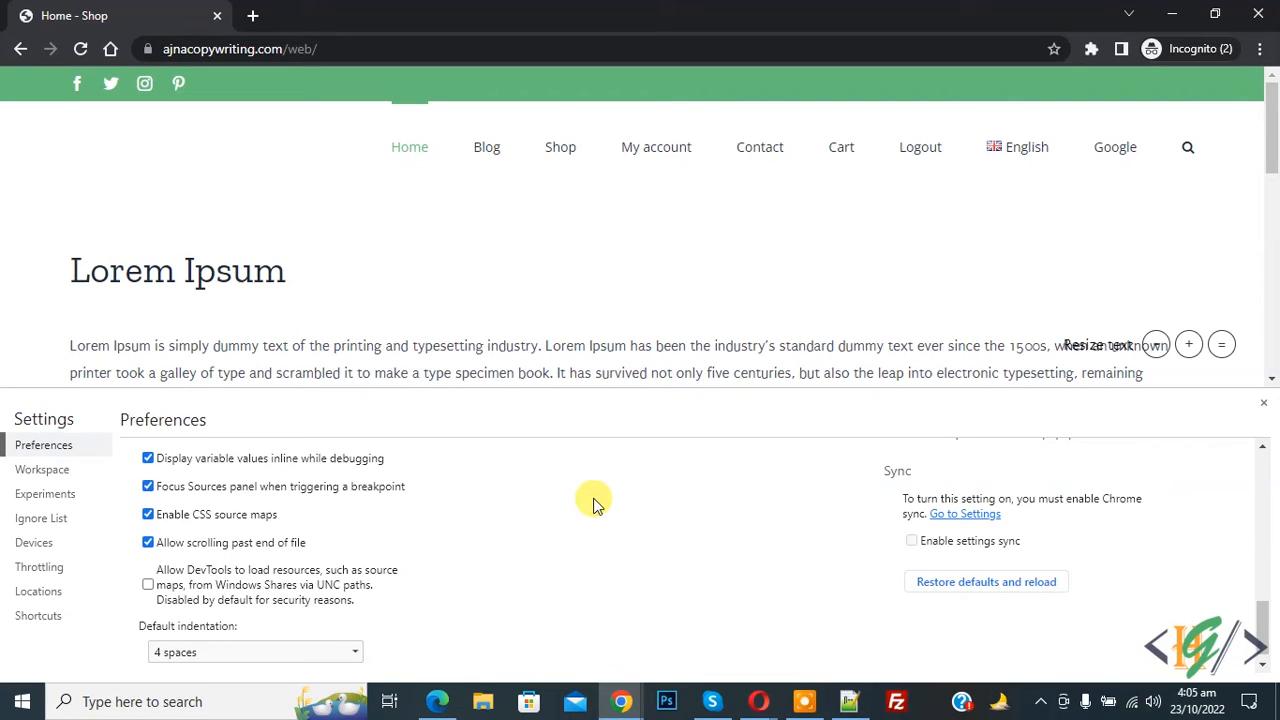
mouse_move(585, 498)
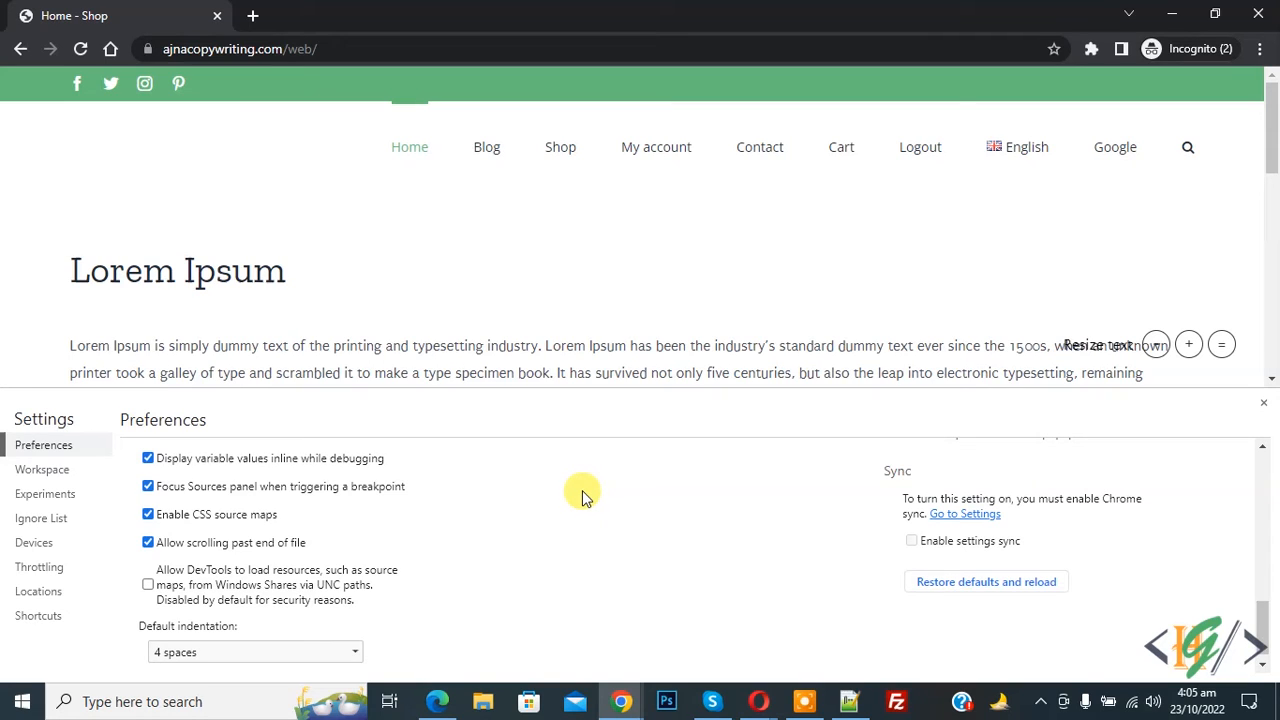
mouse_move(435, 700)
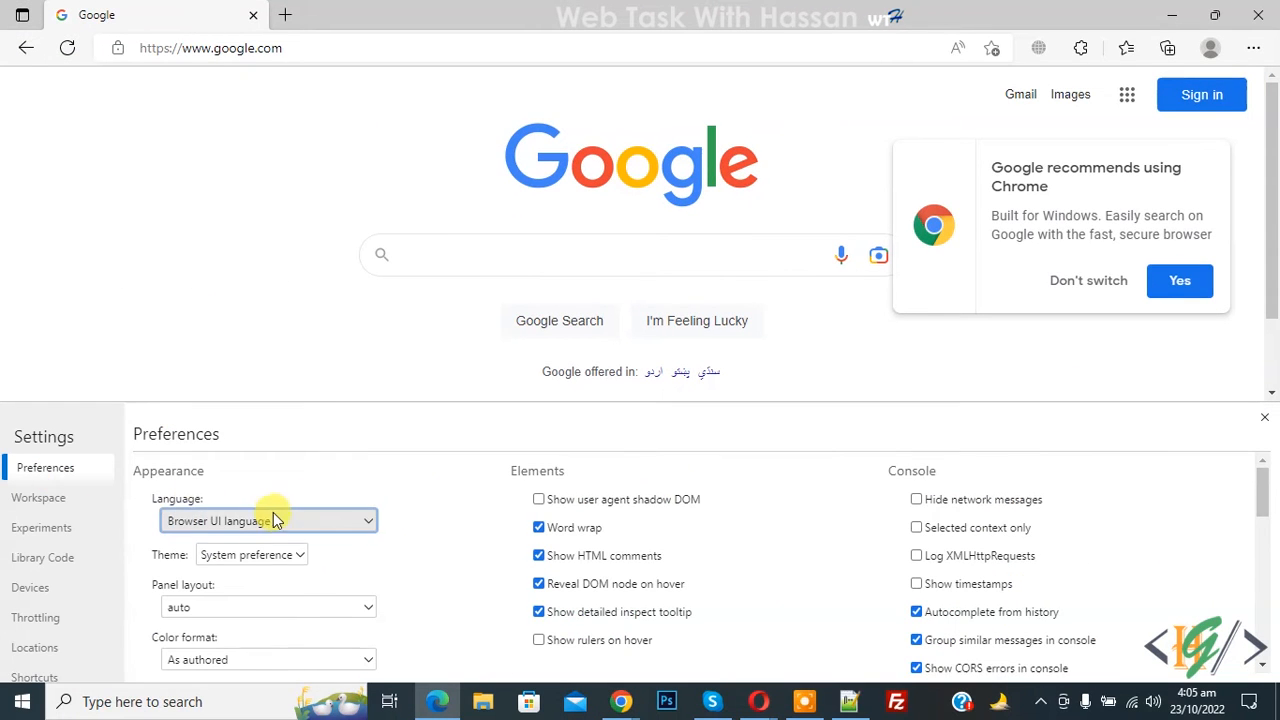
Step: Scroll Edge DevTools Preferences to the Sources options showing JavaScript source maps enabled
scroll("down", 3)
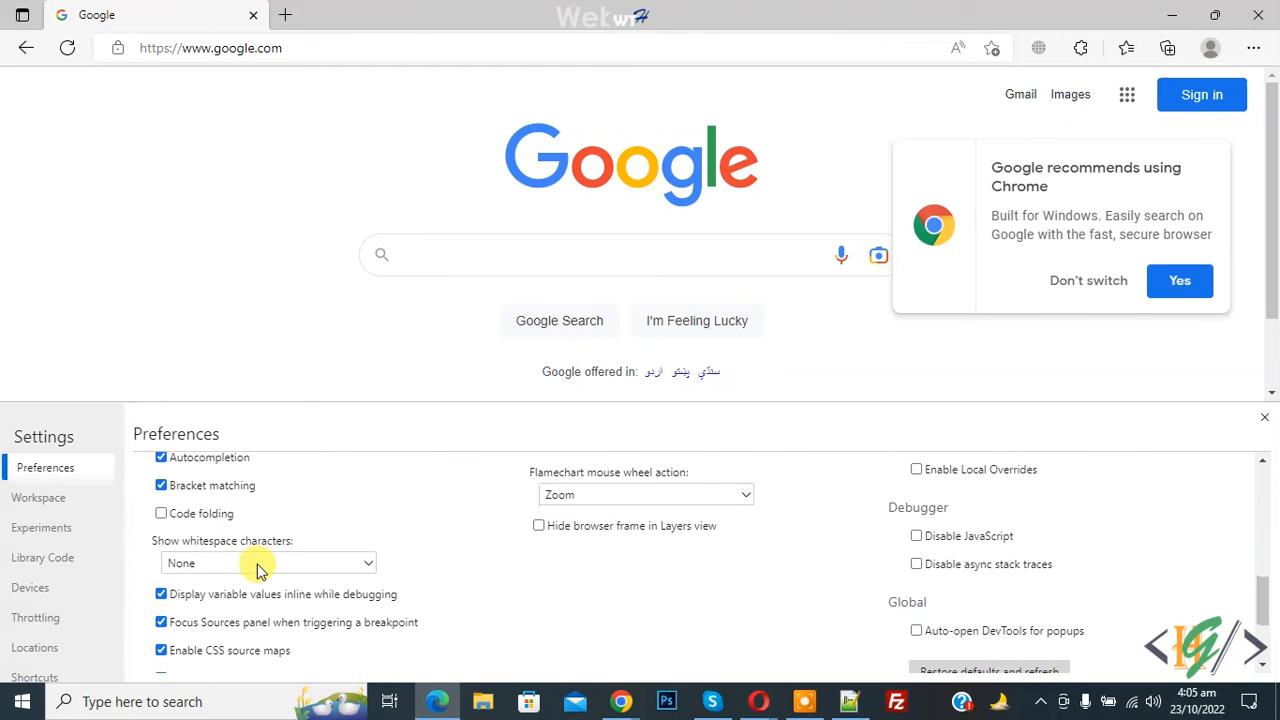
mouse_move(248, 595)
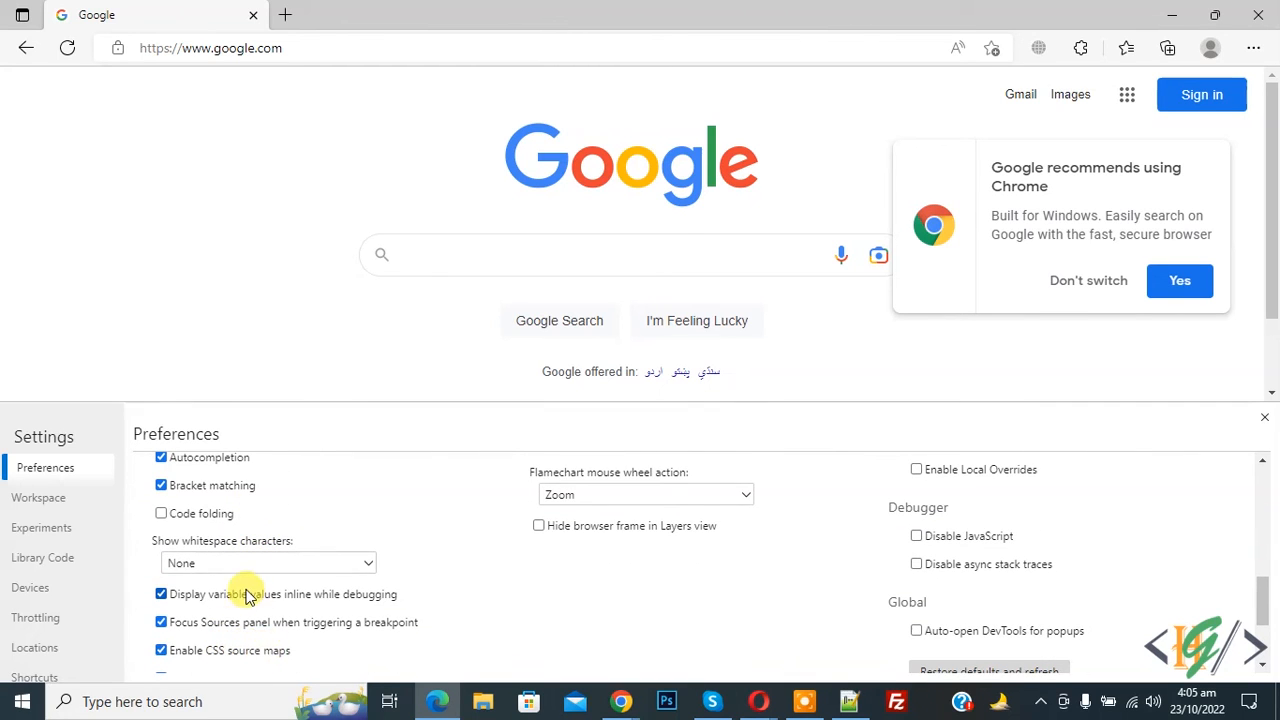
scroll("up", 3)
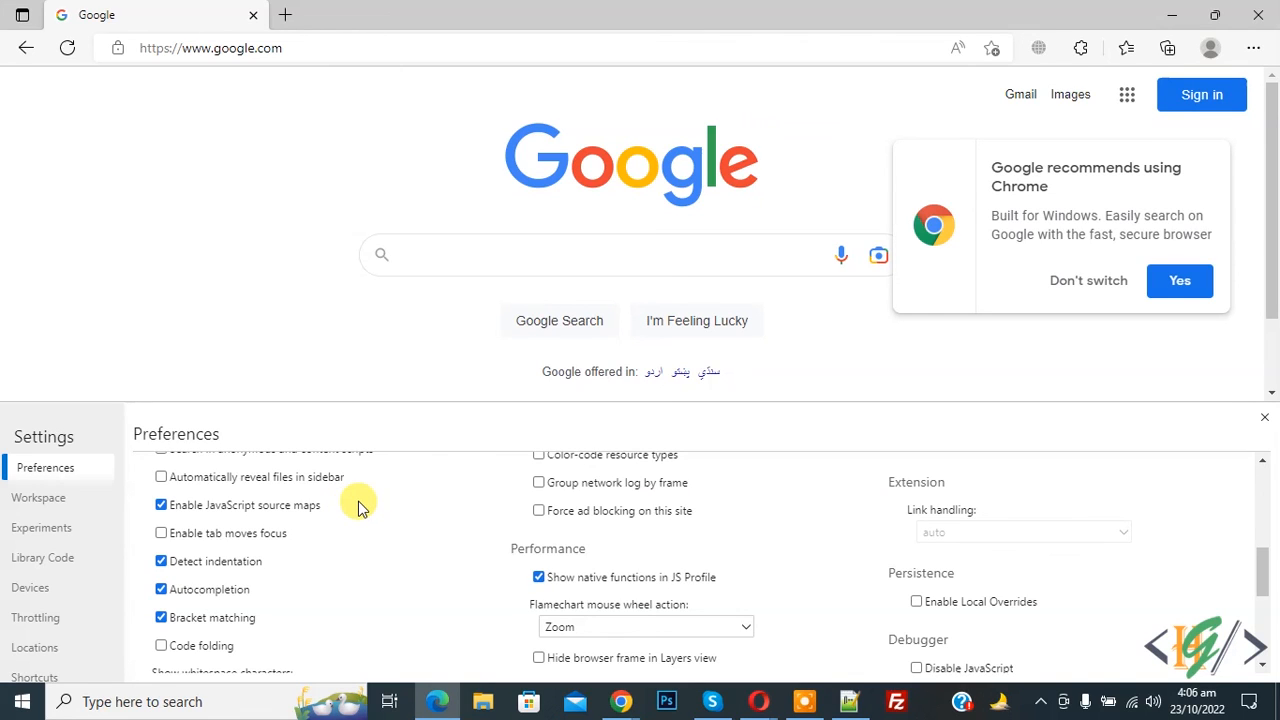
mouse_move(430, 520)
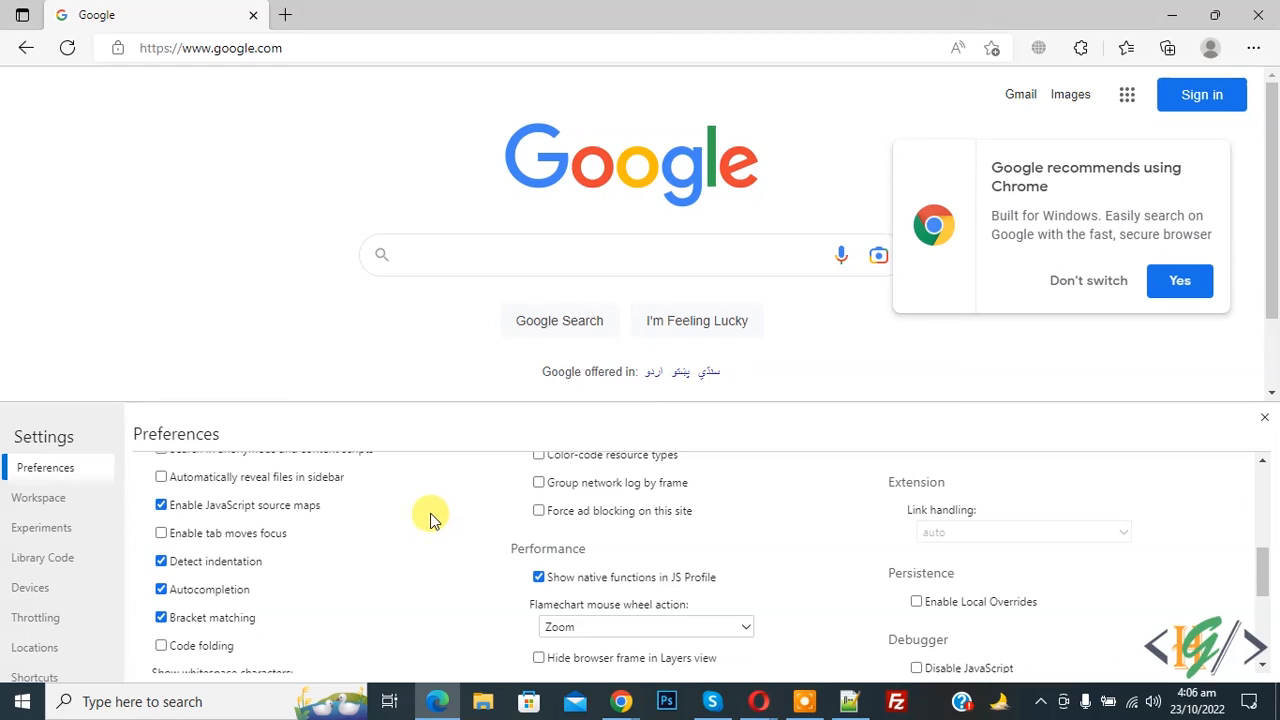